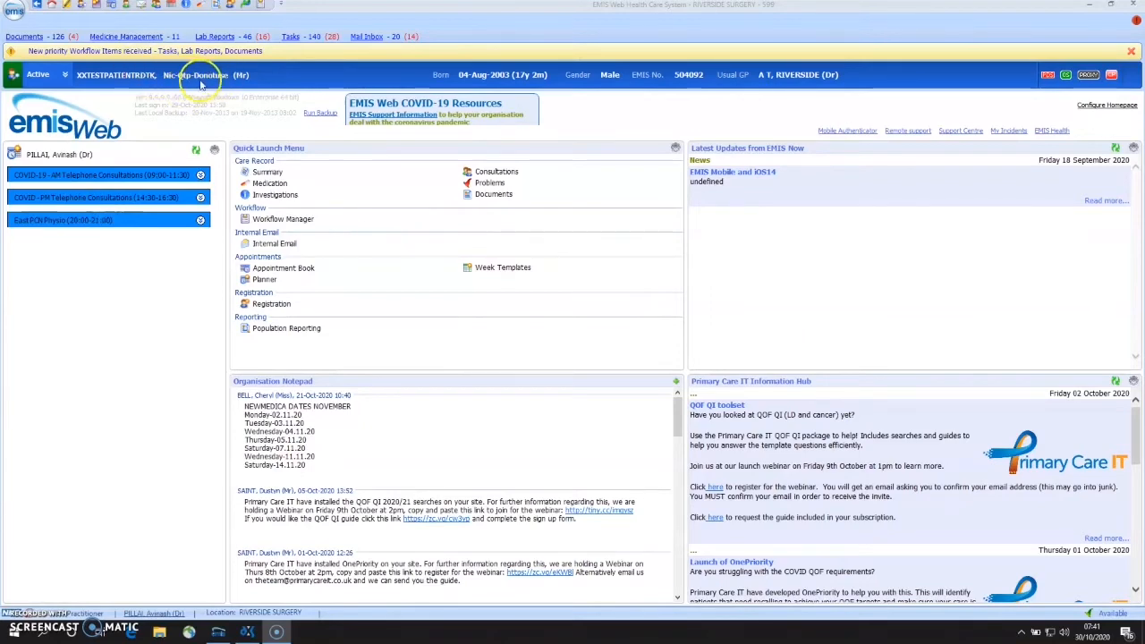
Open the Appointment Book for 30 October 2020 from the EMIS Web main menu
click(13, 11)
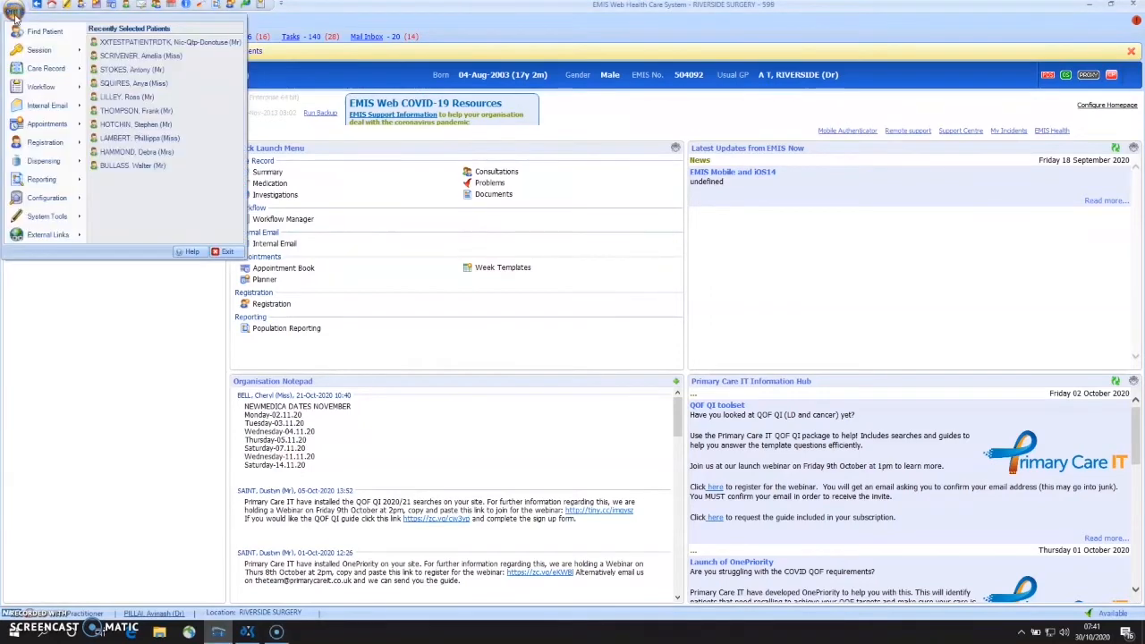
click(43, 123)
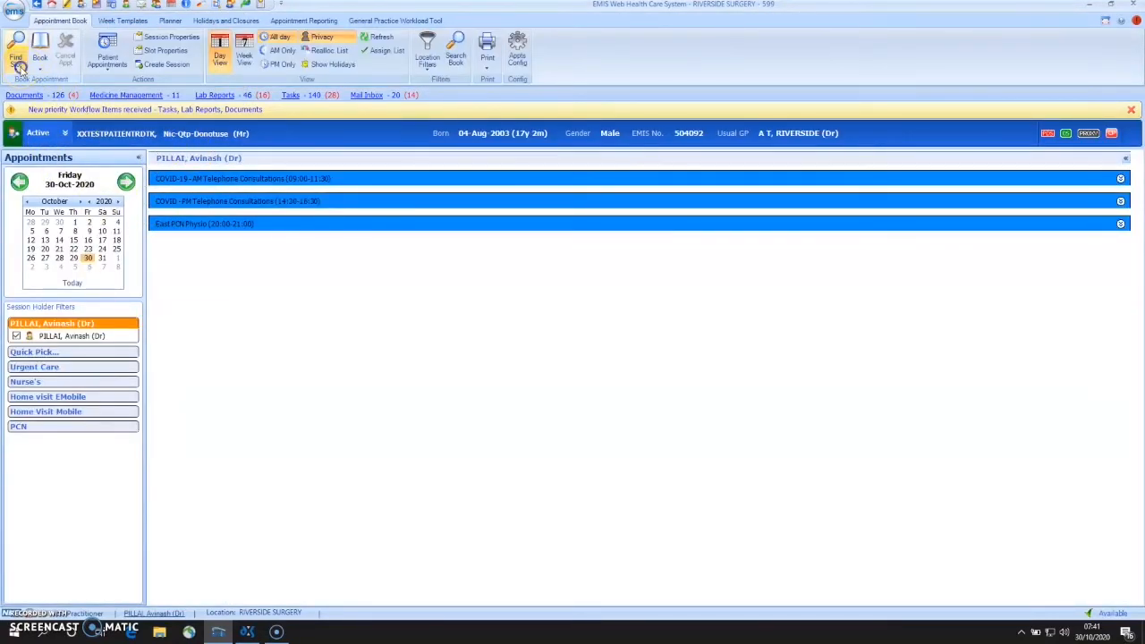
Start a Find GP Connect Appointments search with organisation group North Lincolnshire CCG EAST PCN
click(18, 50)
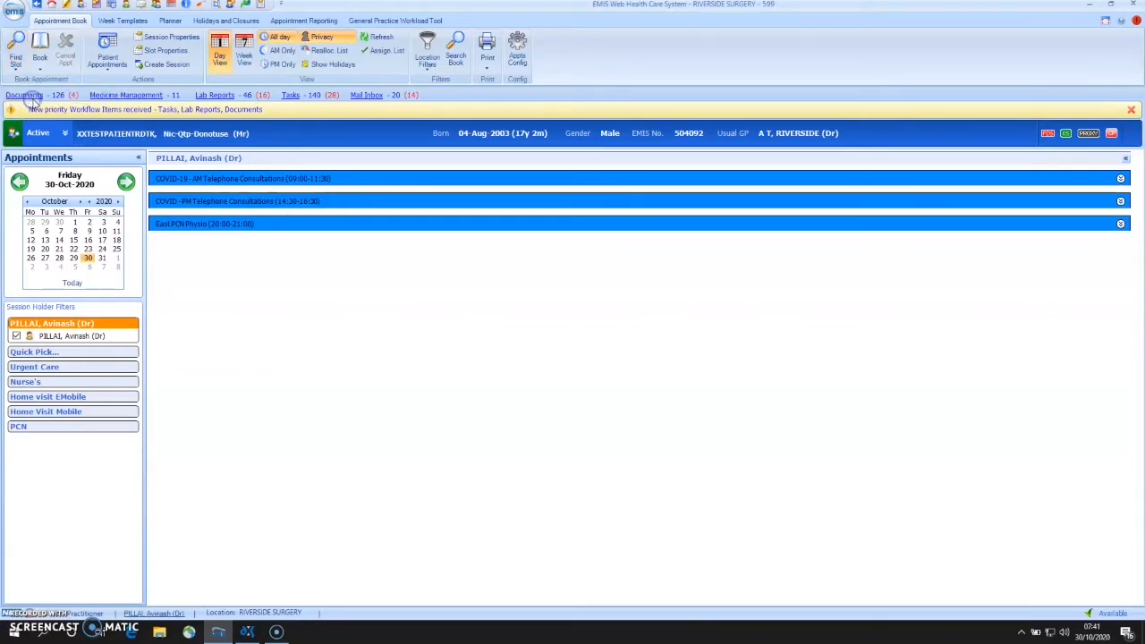
click(39, 58)
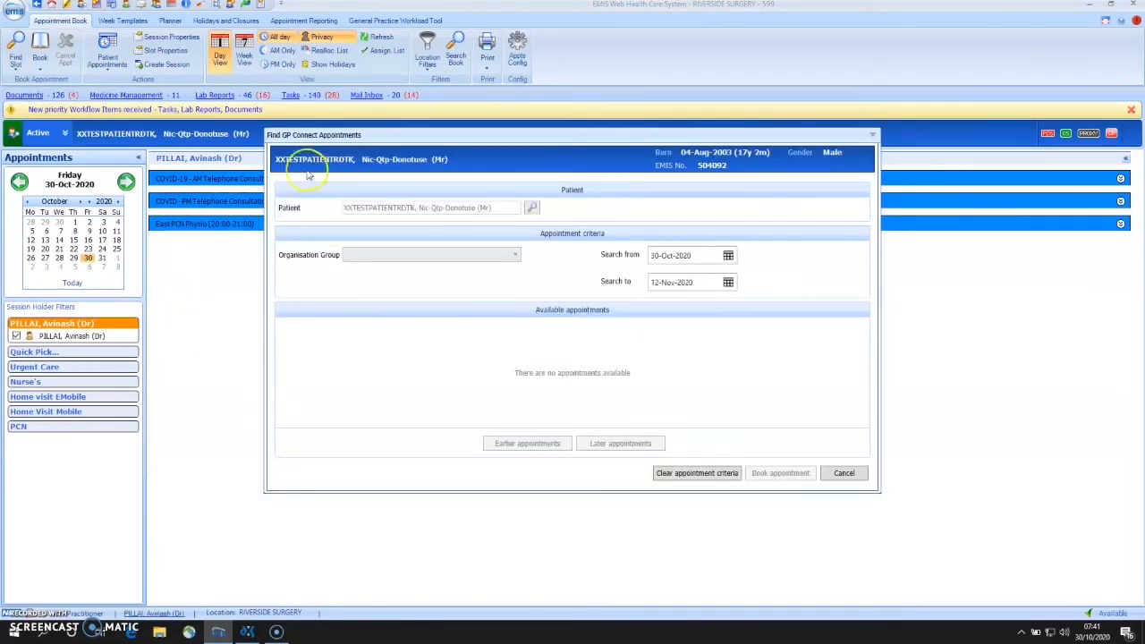
mouse_move(404, 169)
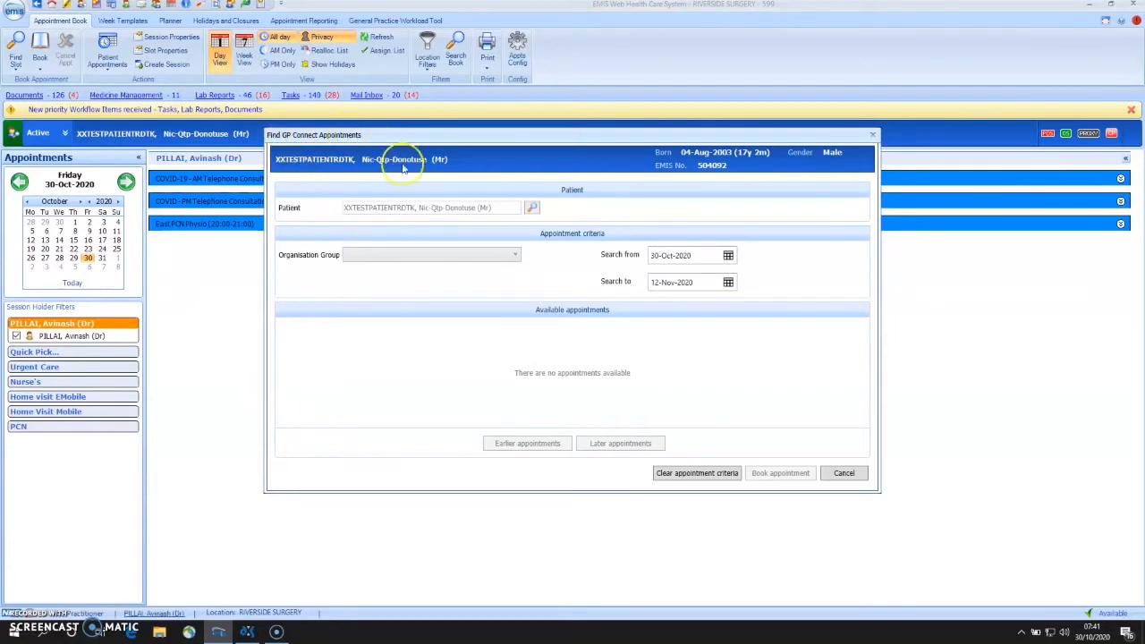
mouse_move(359, 207)
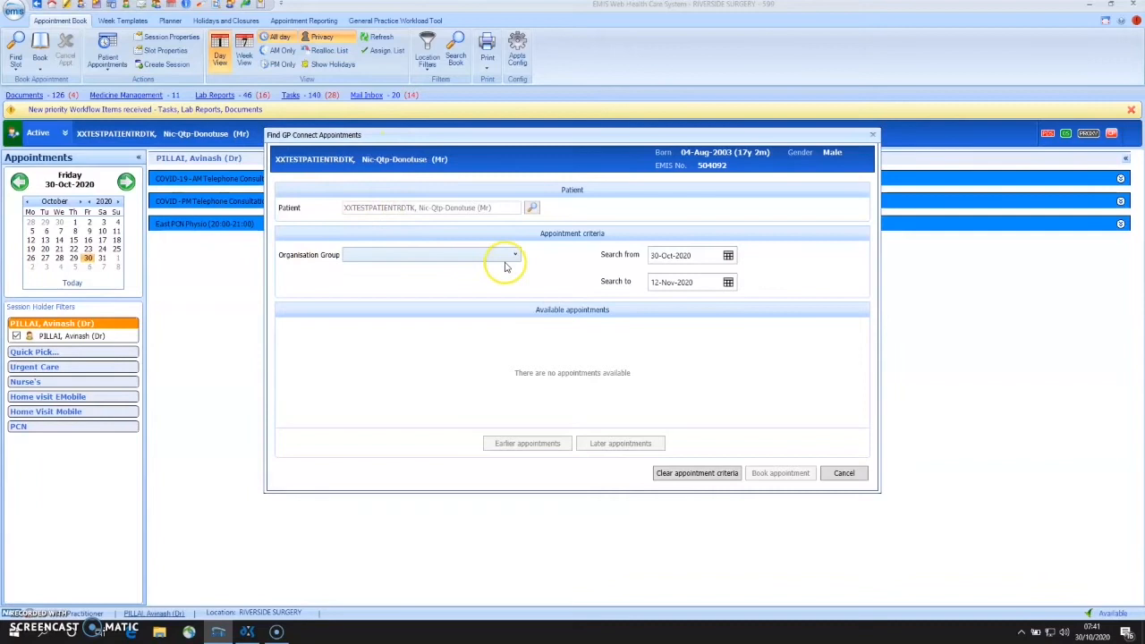
click(515, 254)
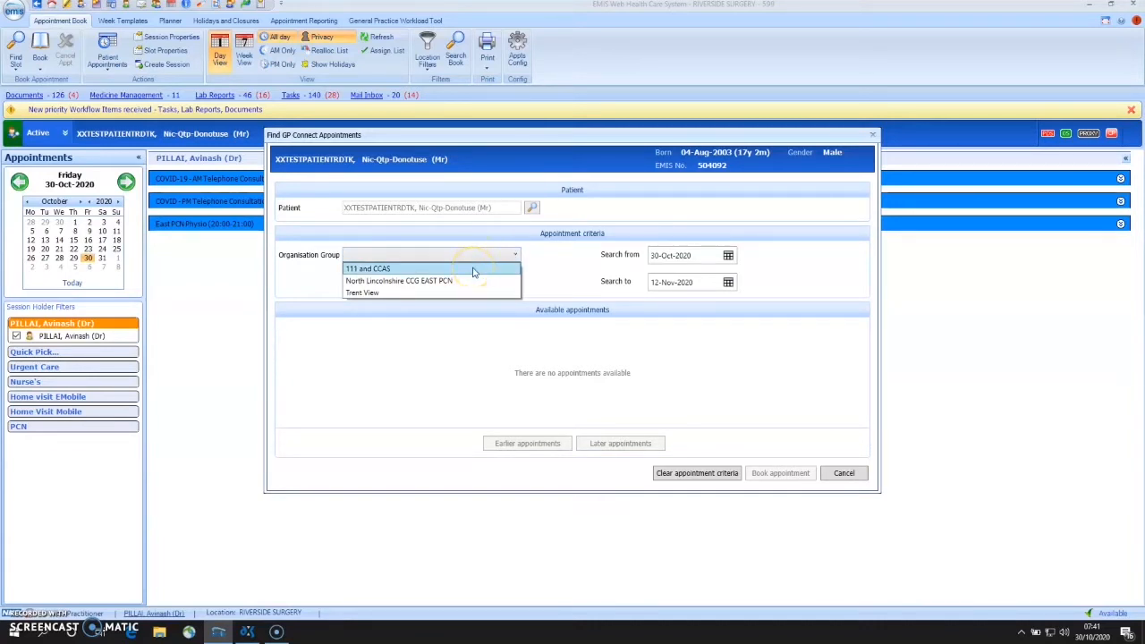
mouse_move(451, 294)
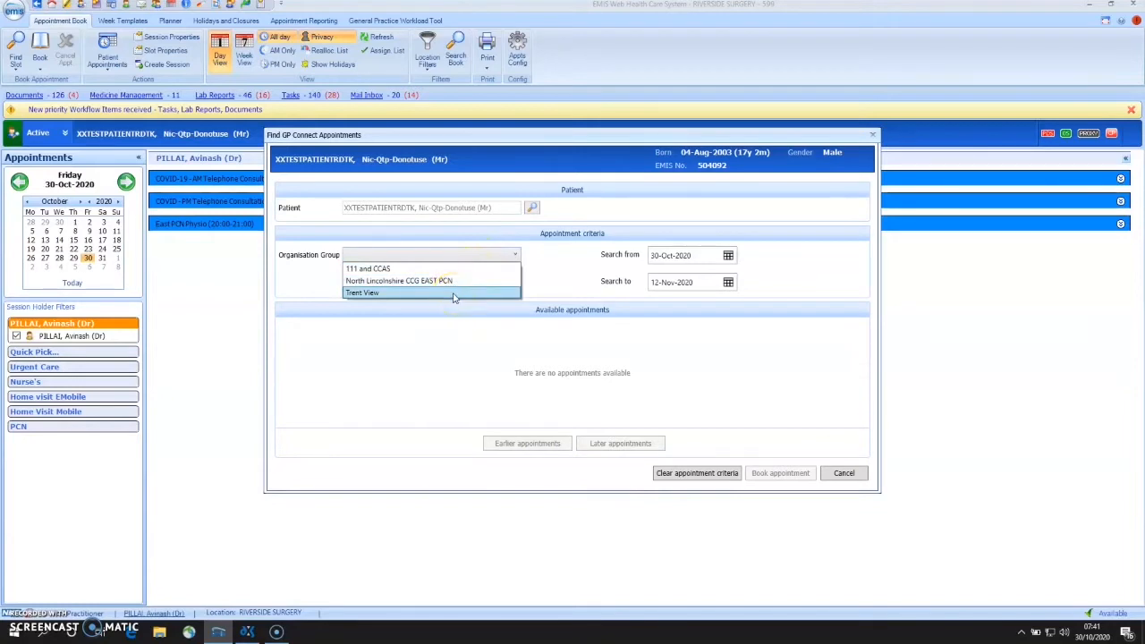
mouse_move(455, 281)
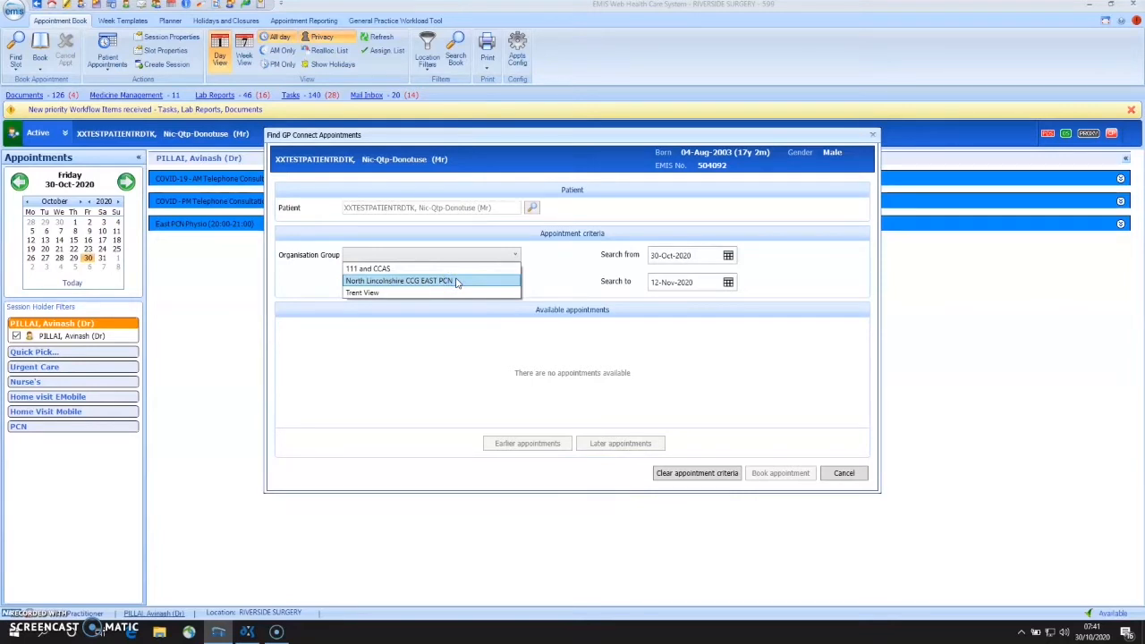
click(397, 281)
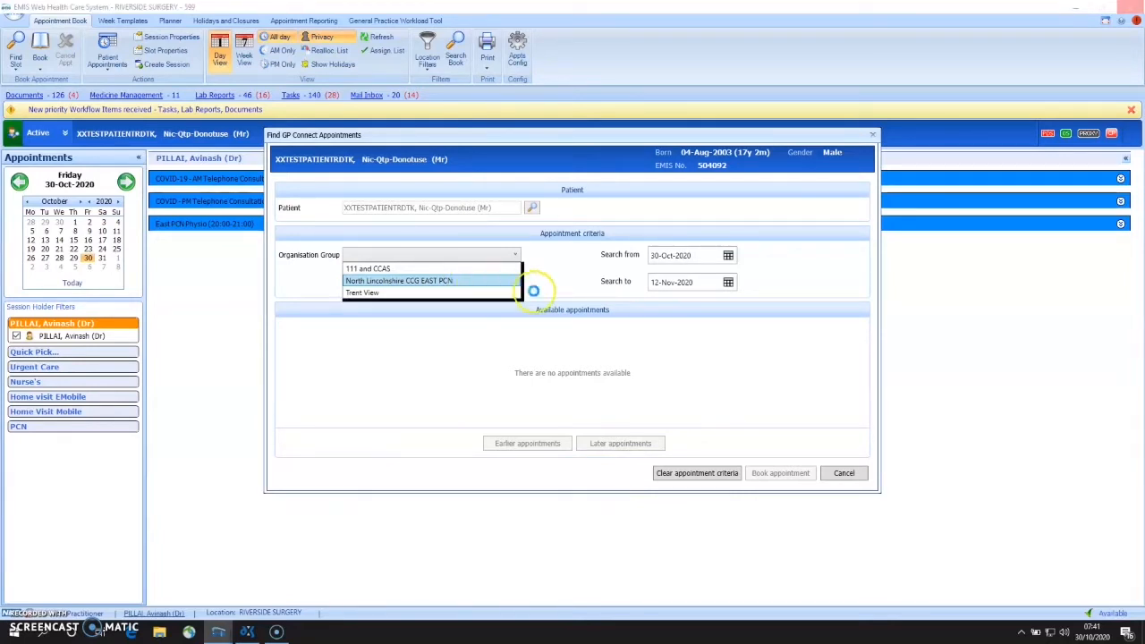
mouse_move(555, 294)
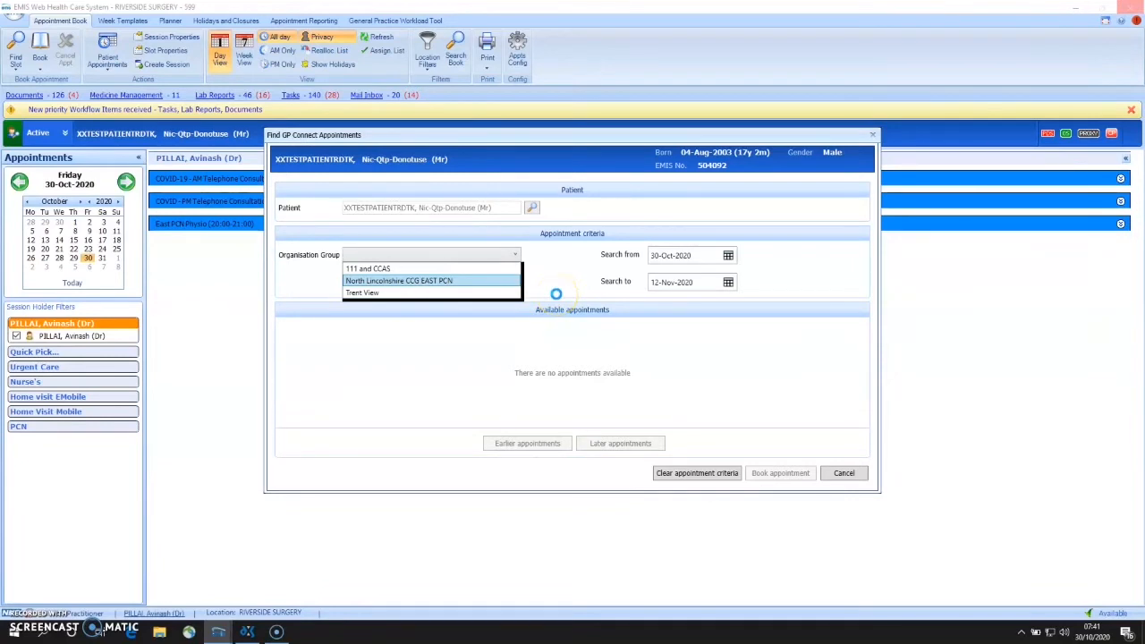
View the PCN's available slots, including telephone slots at West Town Surgery and Trent View
click(430, 280)
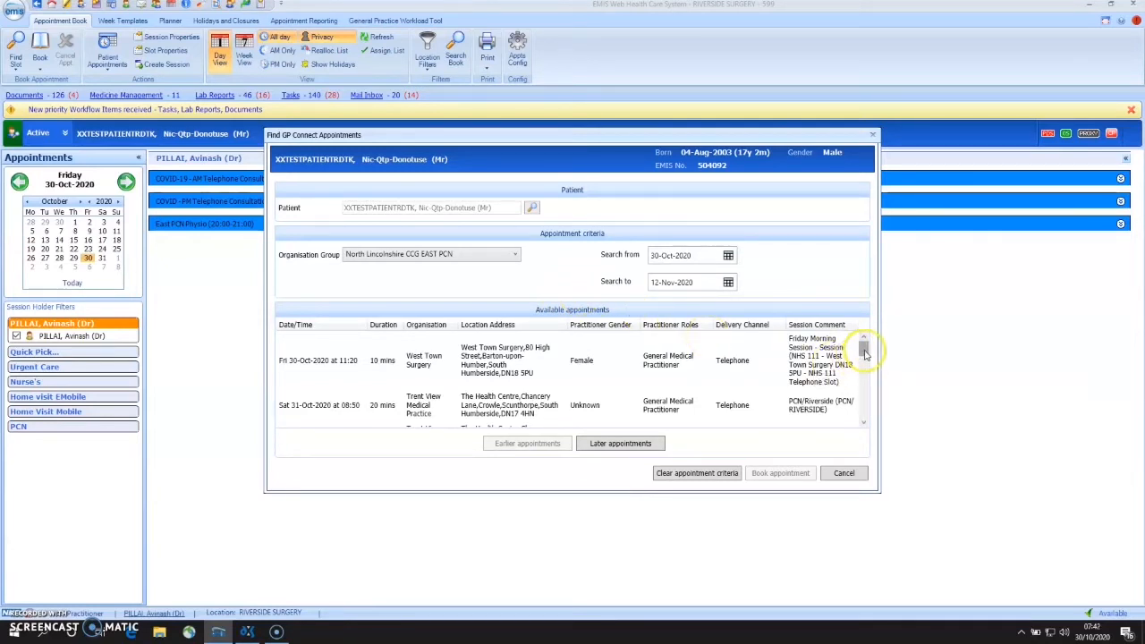
scroll(down, 3)
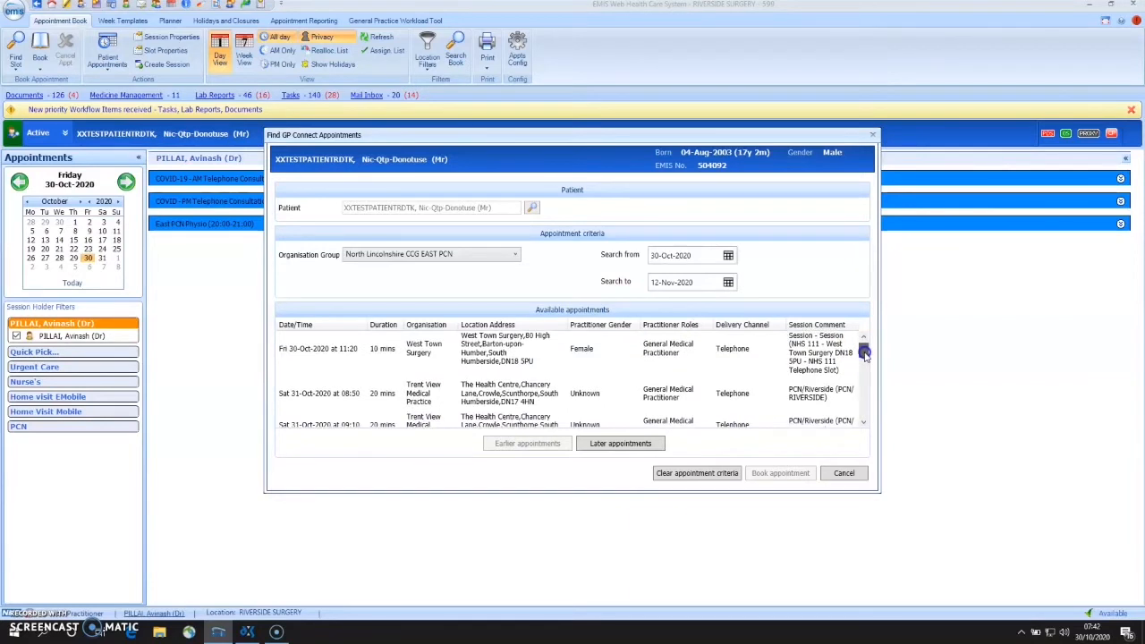
scroll(down, 3)
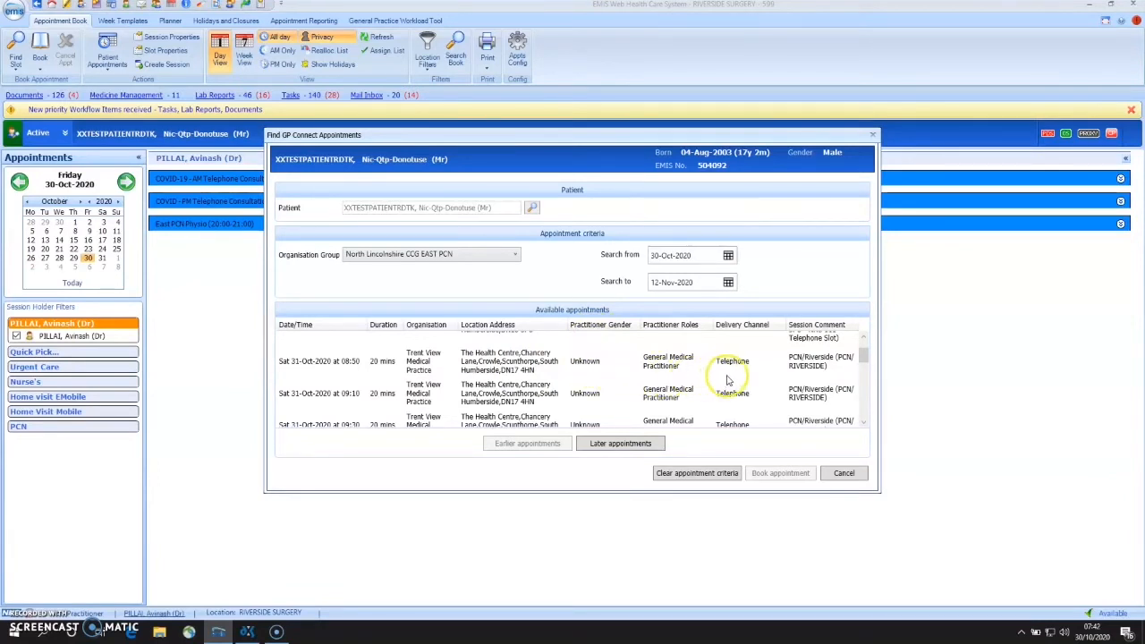
mouse_move(730, 366)
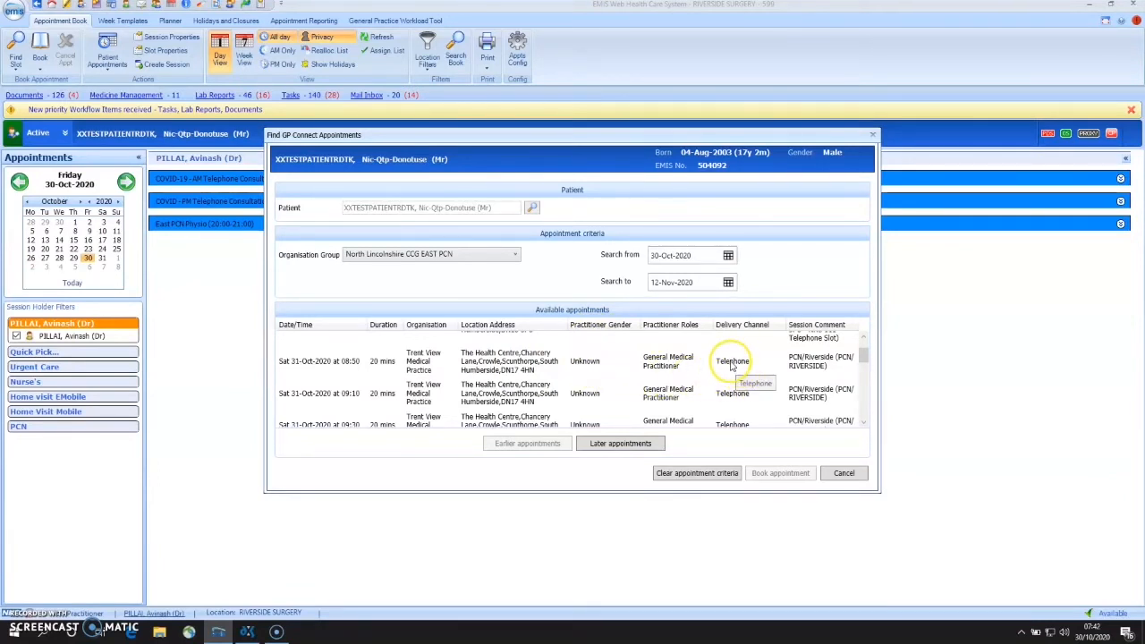
mouse_move(812, 365)
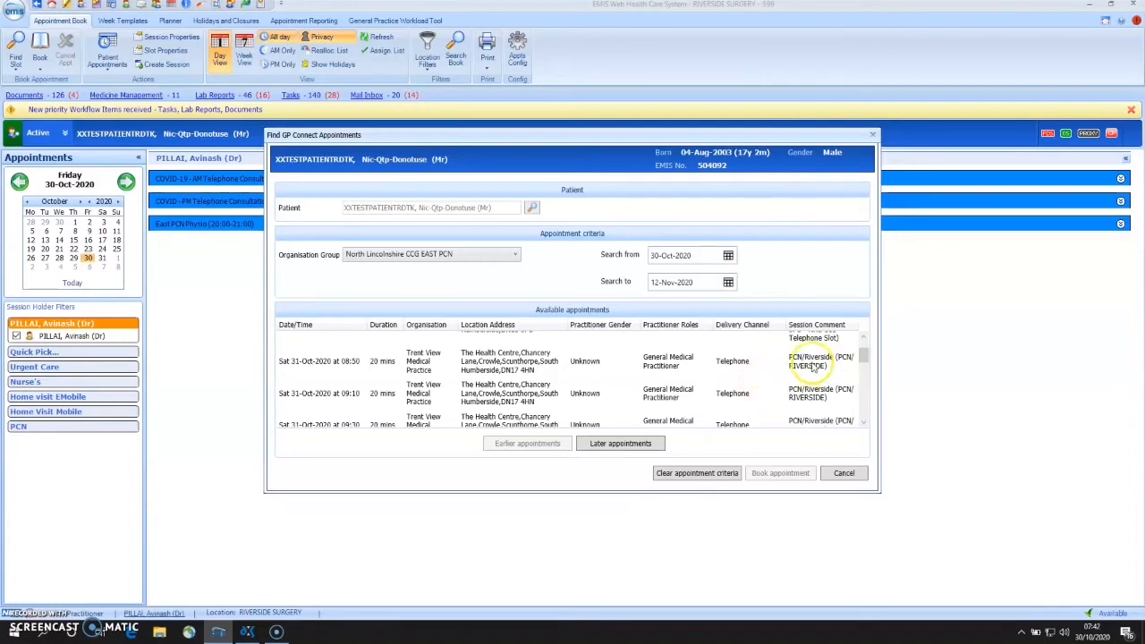
mouse_move(809, 361)
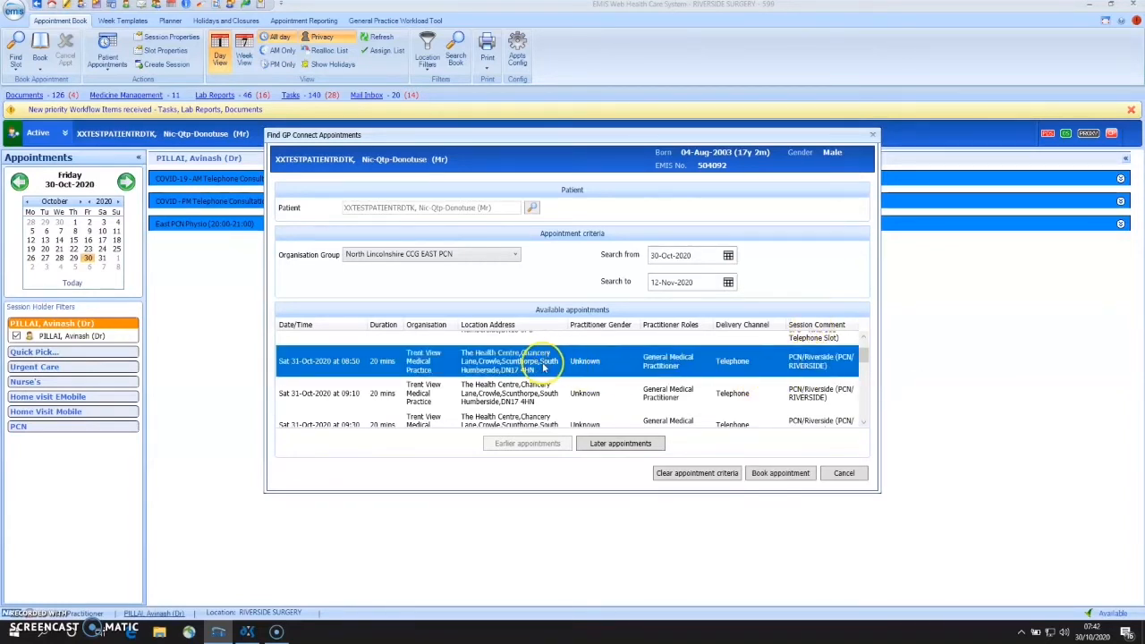
Book the Saturday 31 October 08:30 Trent View slot with description 'Pilot testing'
click(780, 472)
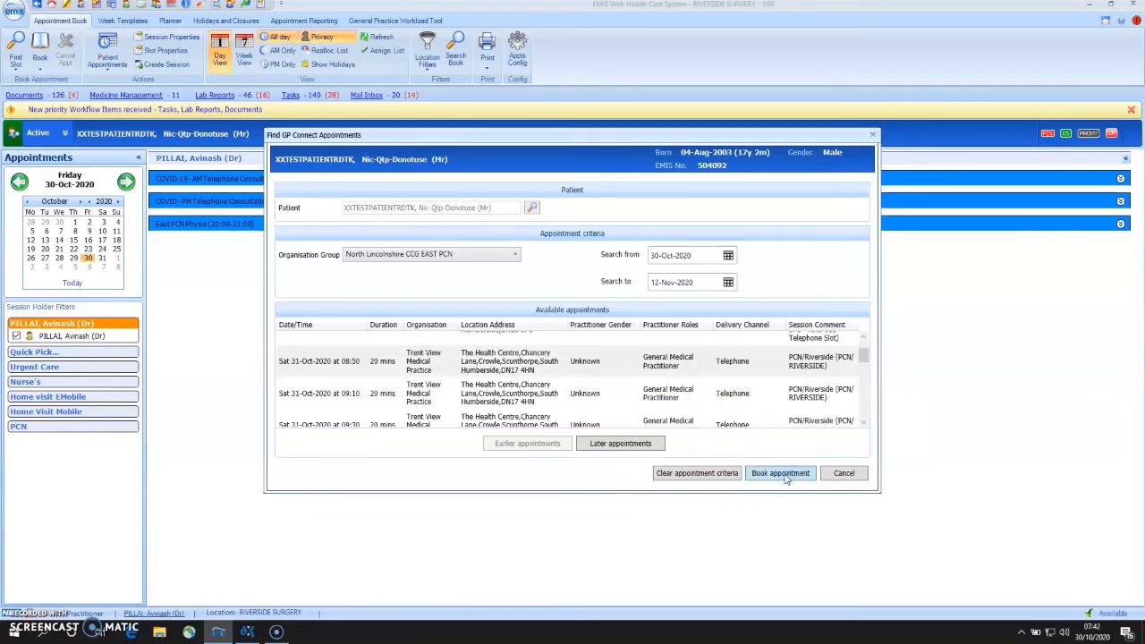
click(780, 472)
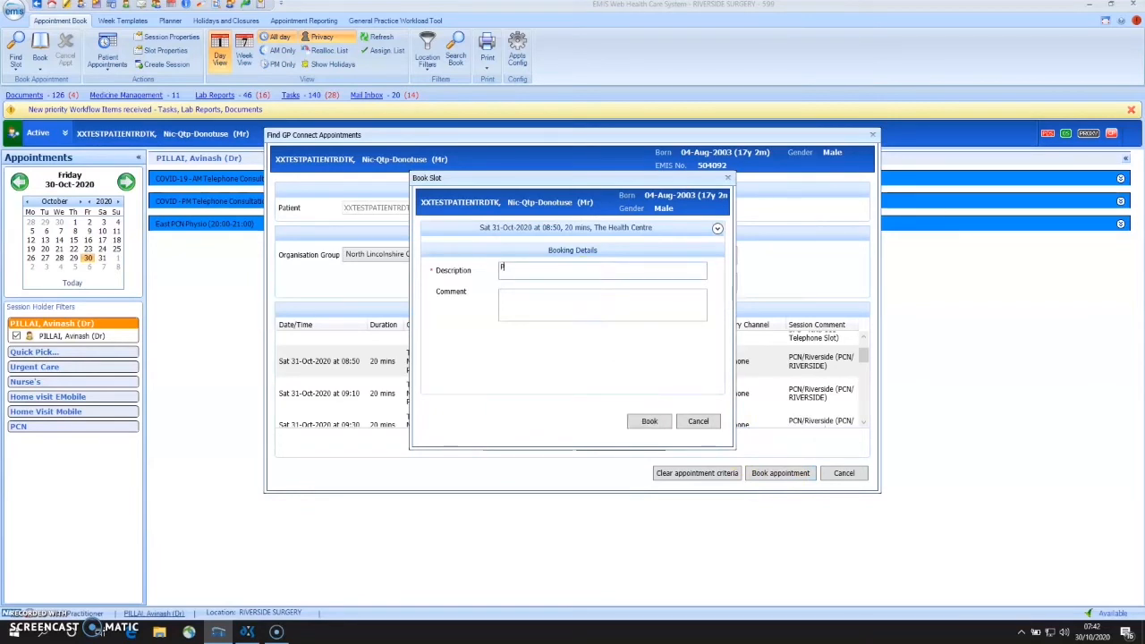
text(Pilot testing booking)
click(601, 302)
text(Physion appointmnet)
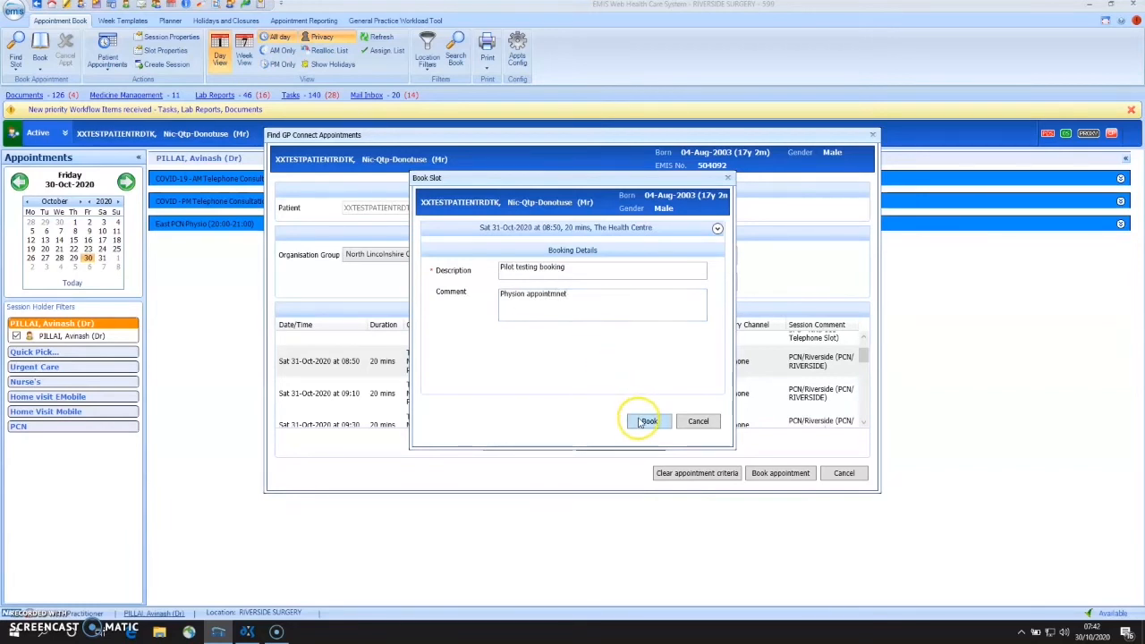
click(648, 420)
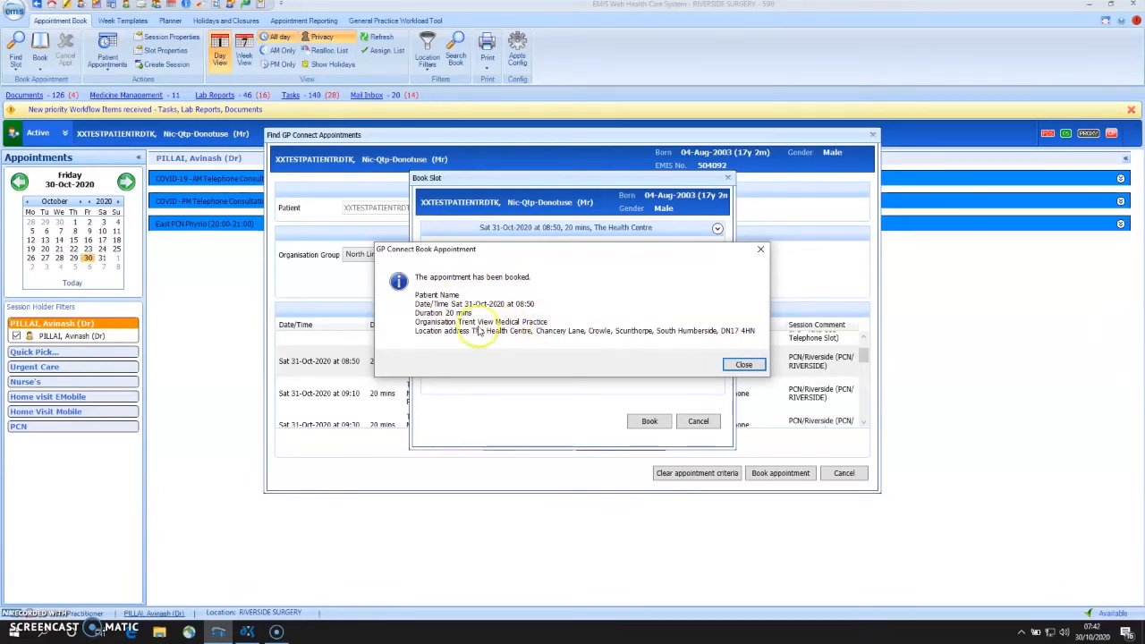
Dismiss the booking confirmation and close the GP Connect appointment search
click(744, 365)
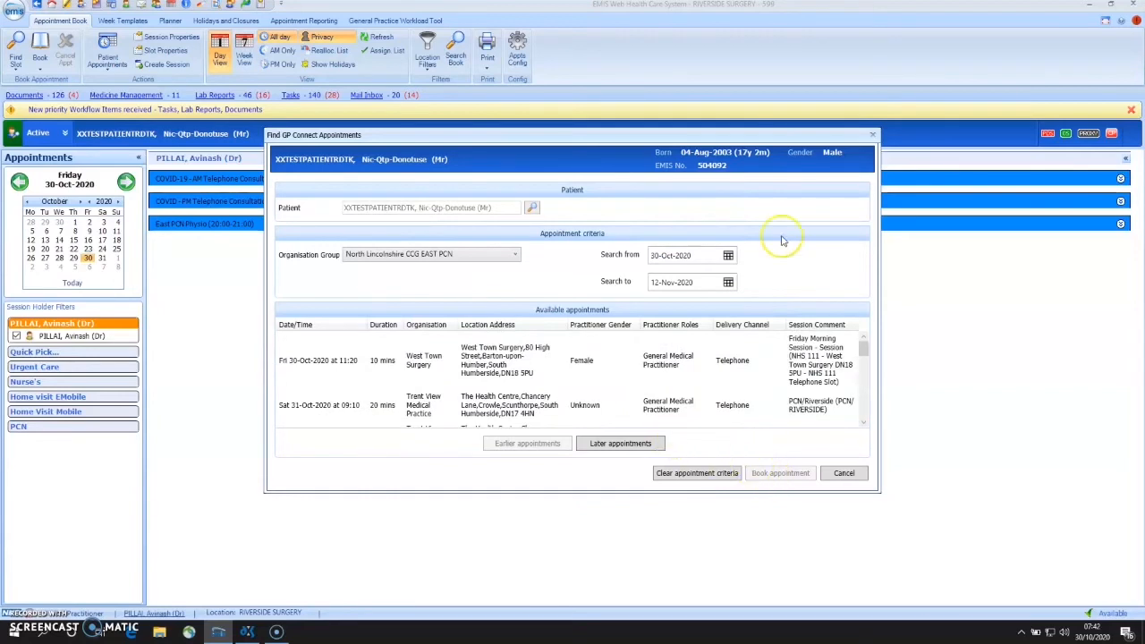
click(844, 472)
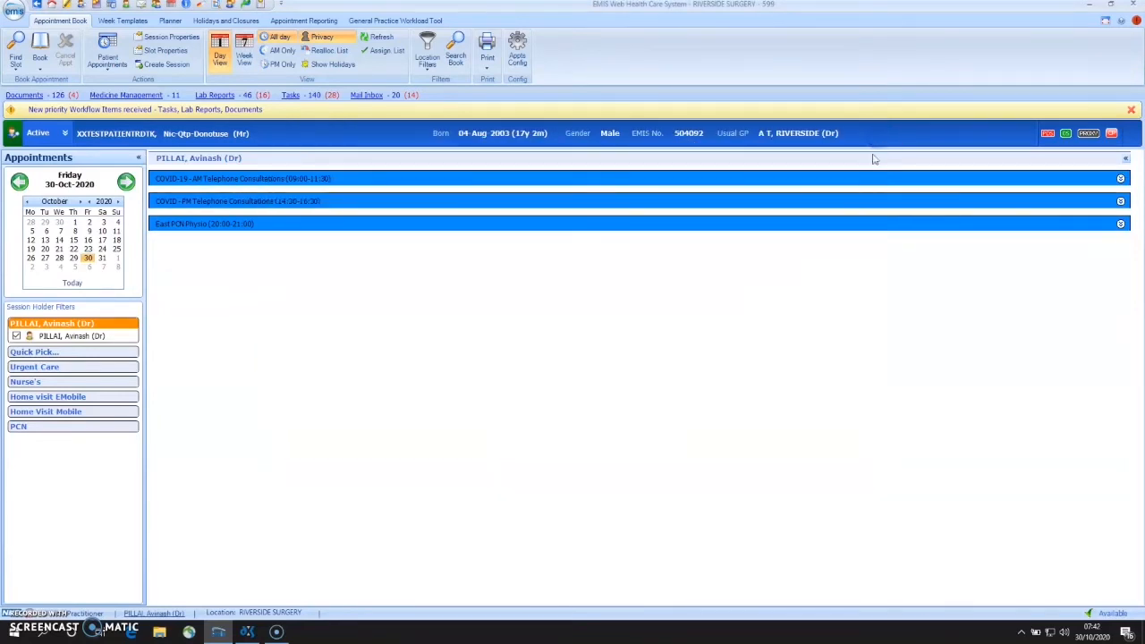
mouse_move(494, 317)
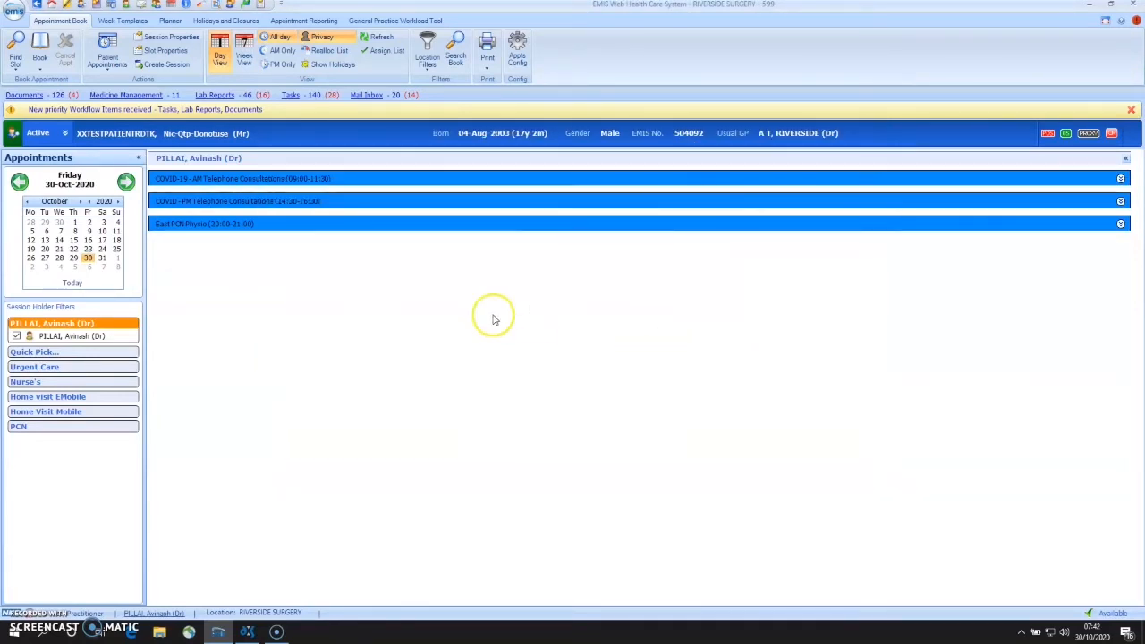
mouse_move(426, 295)
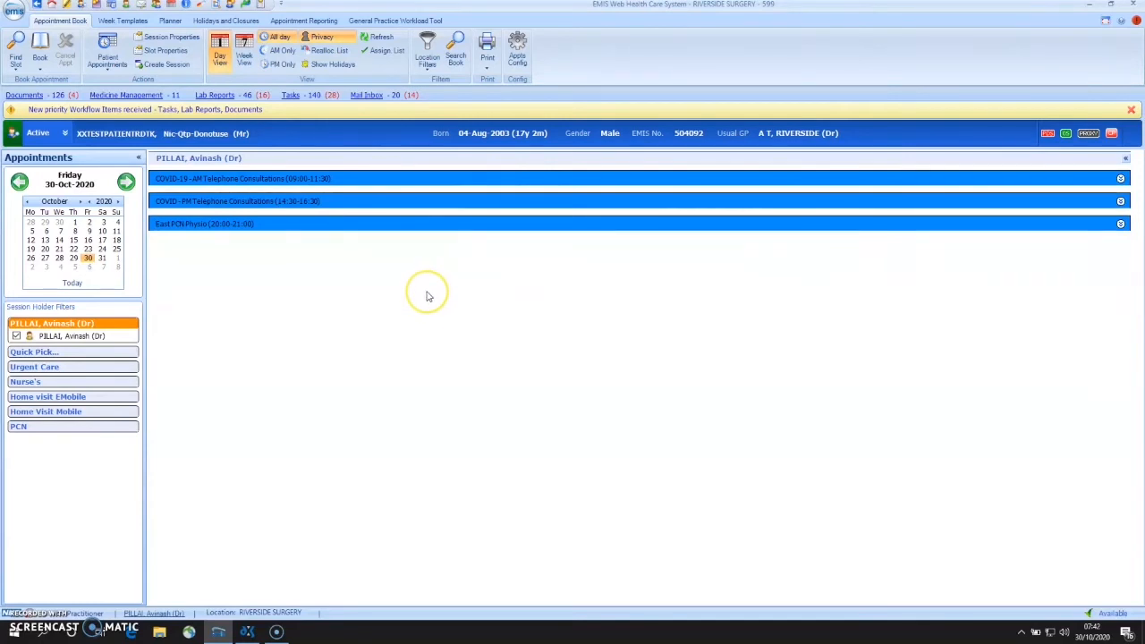
mouse_move(411, 288)
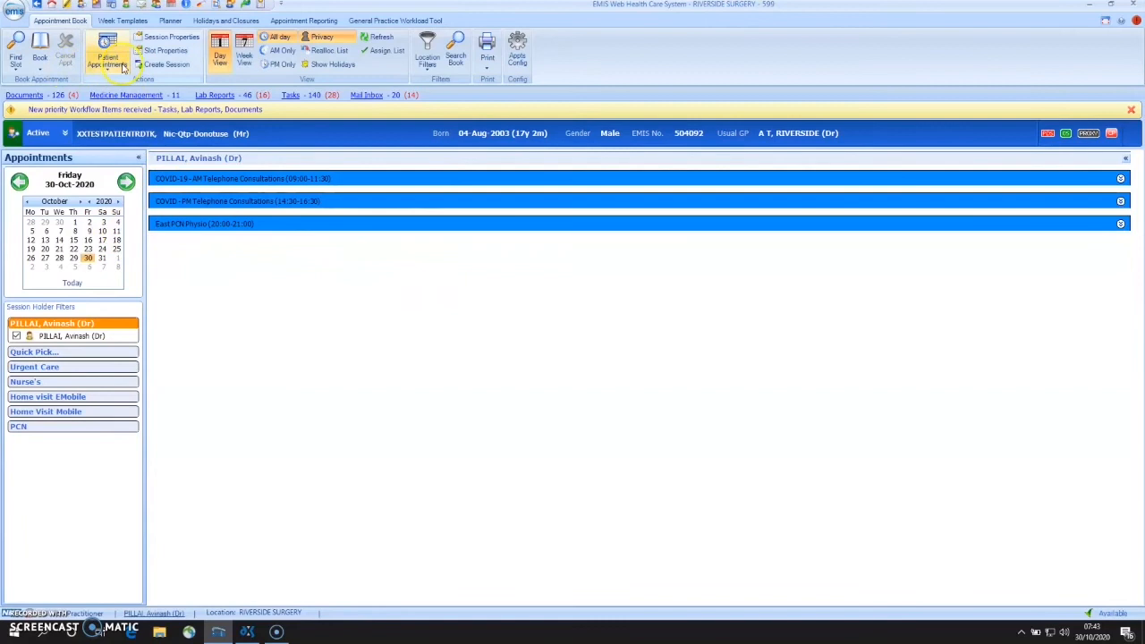
Show the Patient Appointments options for local and GP Connect appointment lists
click(108, 54)
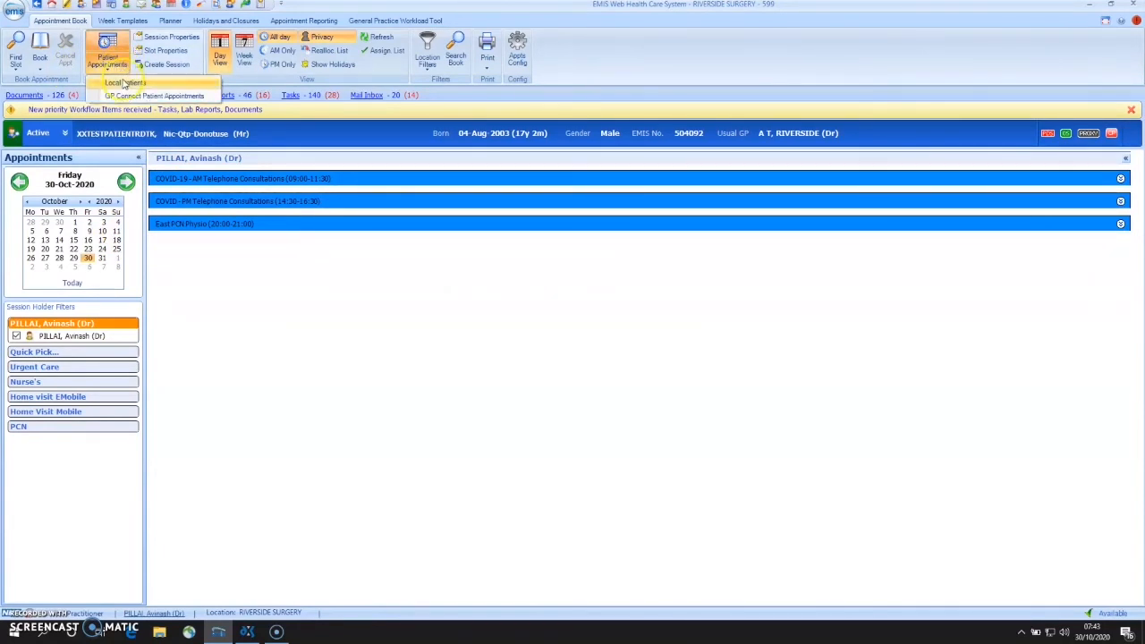
click(166, 97)
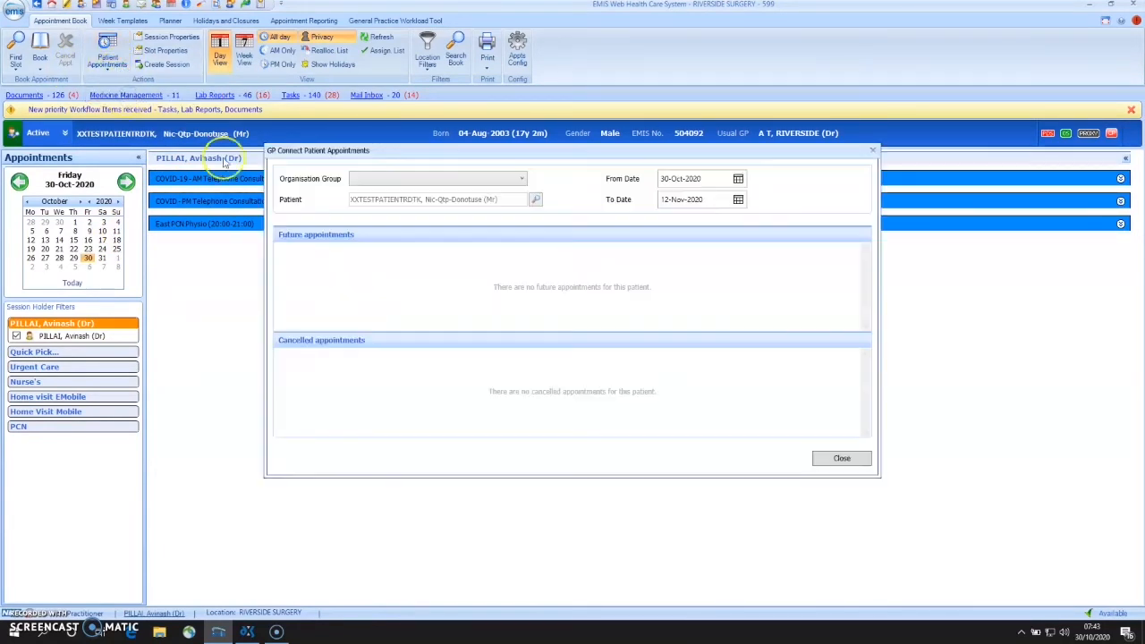
mouse_move(431, 204)
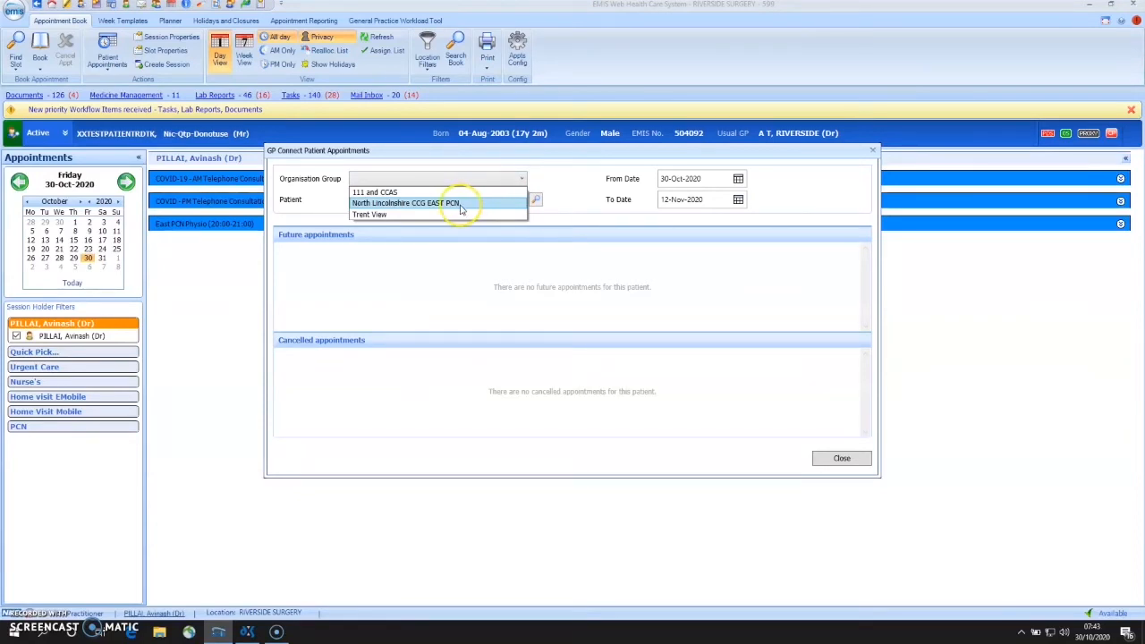
click(422, 200)
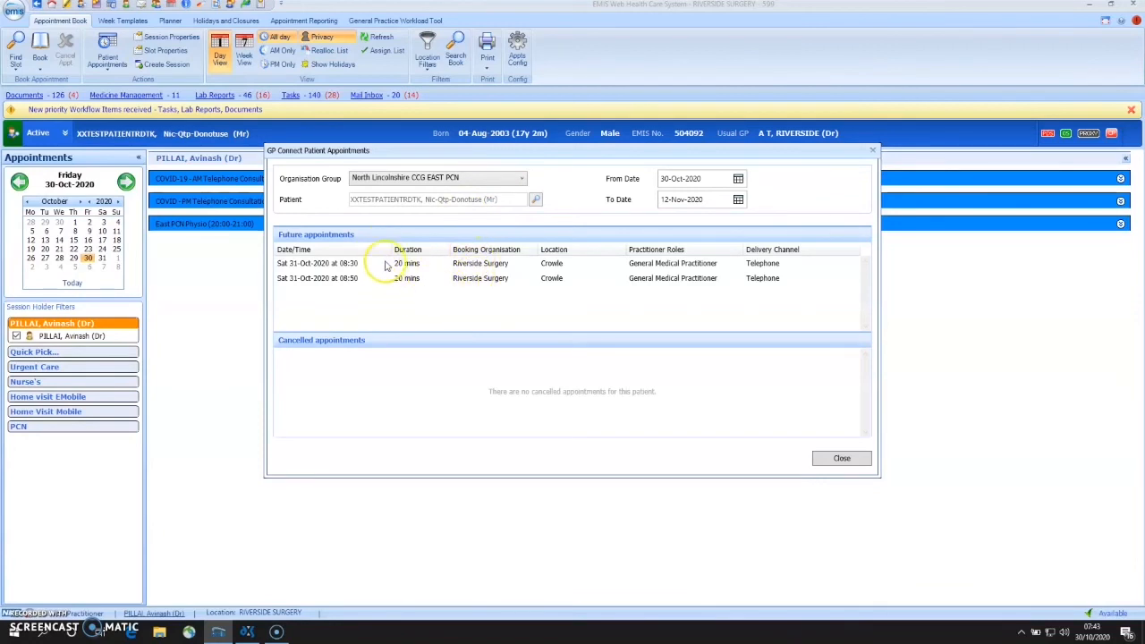
mouse_move(526, 283)
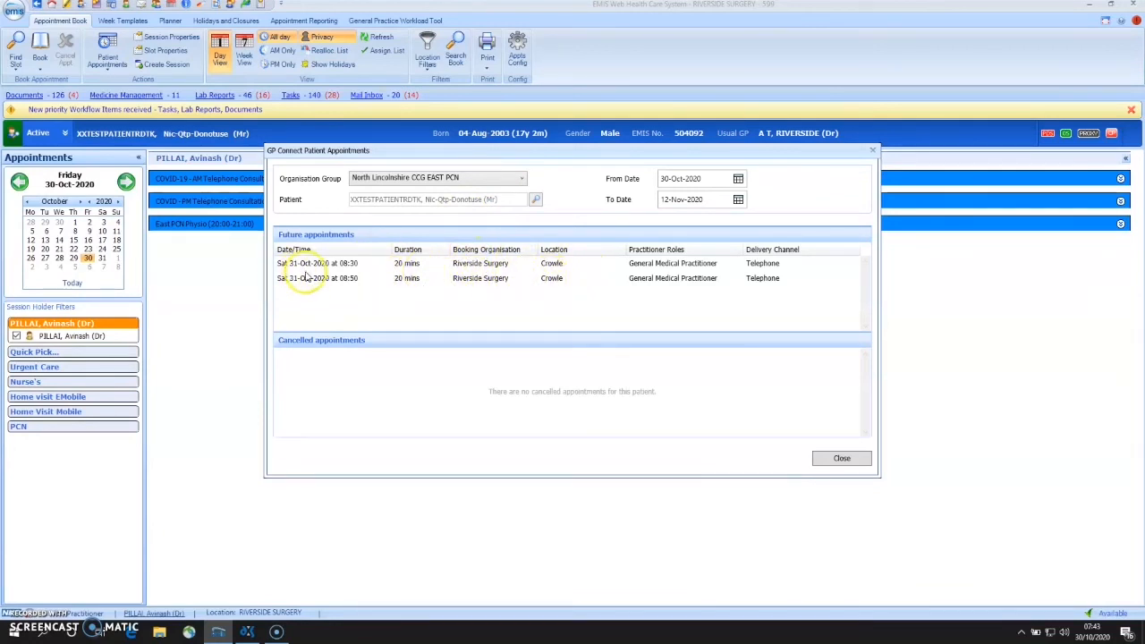
mouse_move(840, 458)
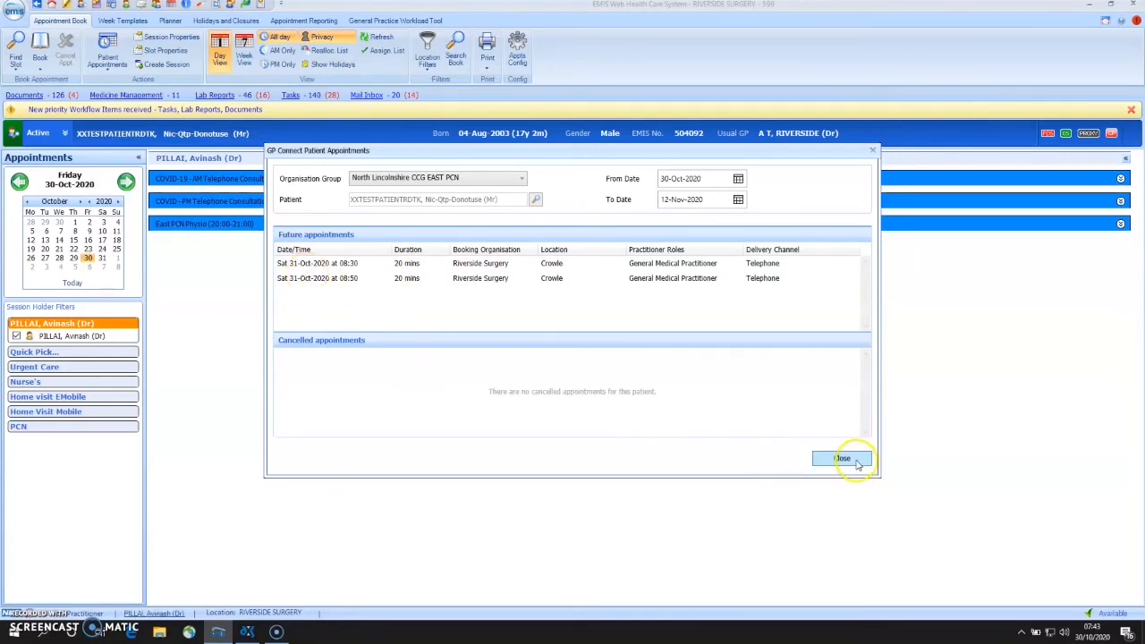
click(842, 458)
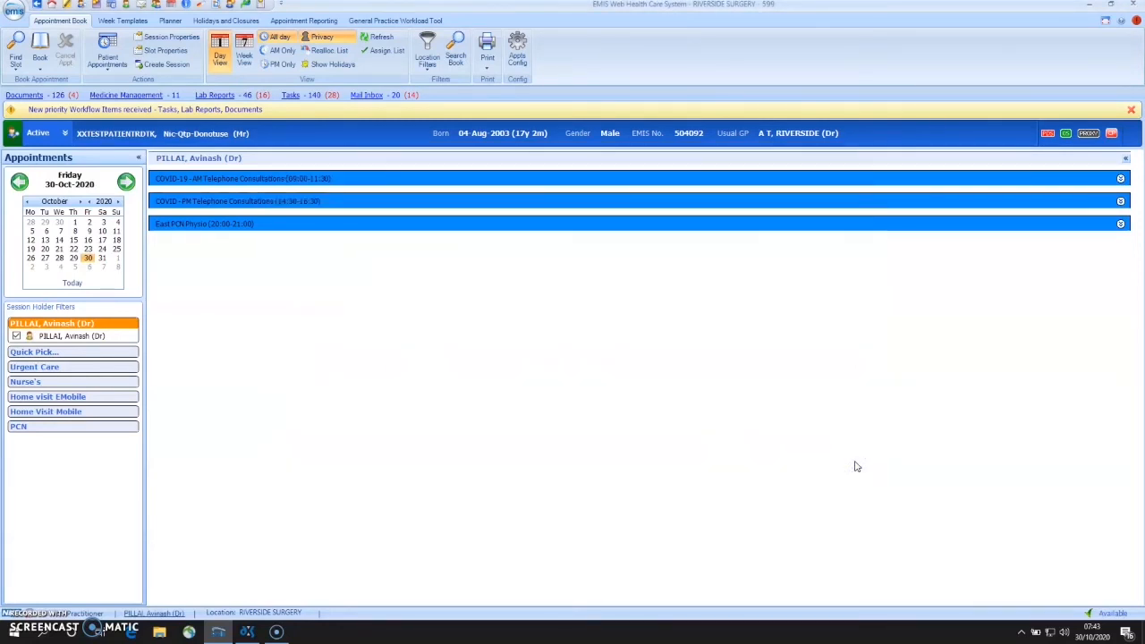